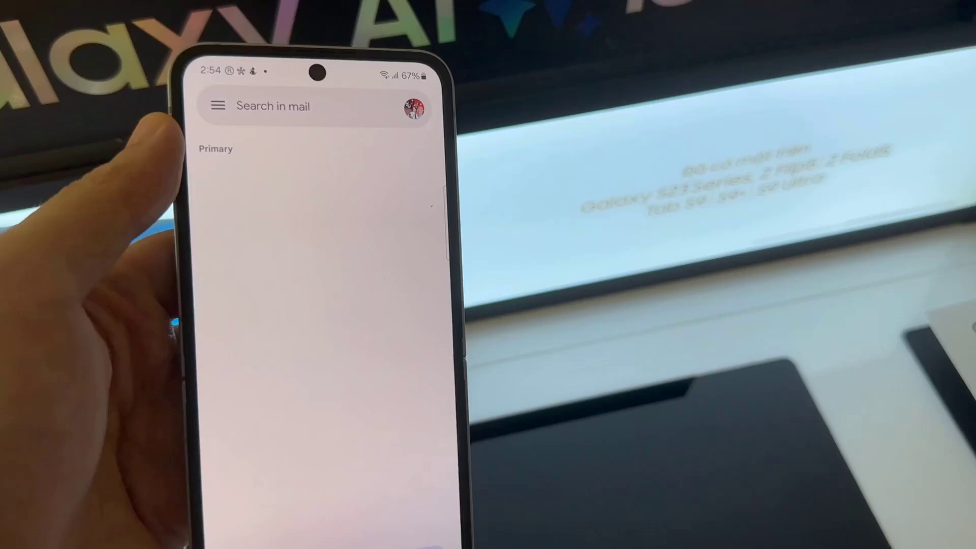
- Switch from the empty Gmail inbox to the Settings app's main list
left_click(219, 105)
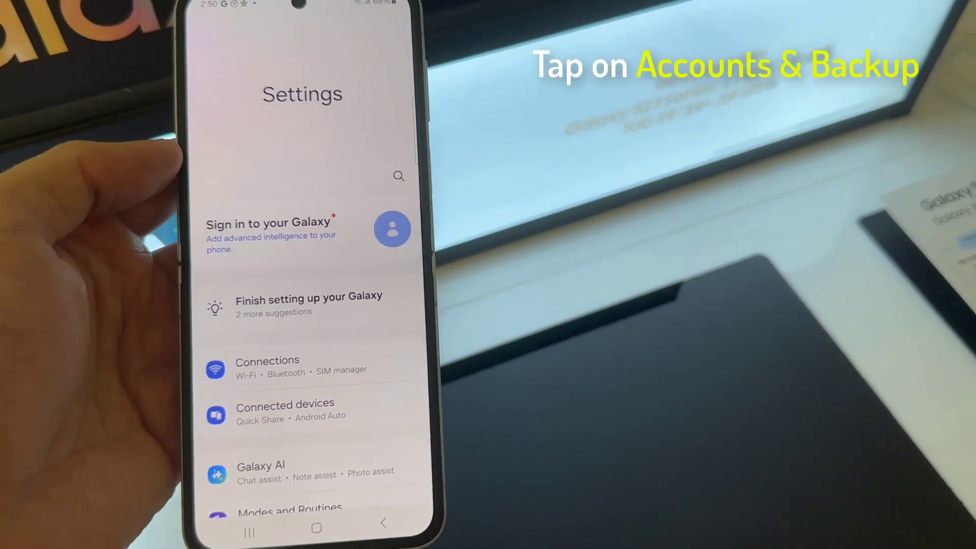
- Scroll down the Settings list and open Accounts and backup
scroll("down", 3)
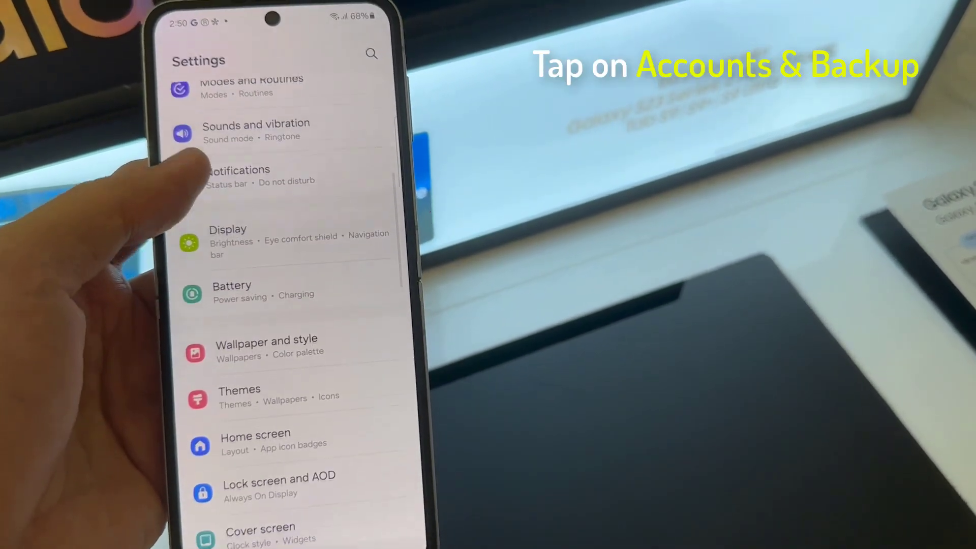
scroll("down", 3)
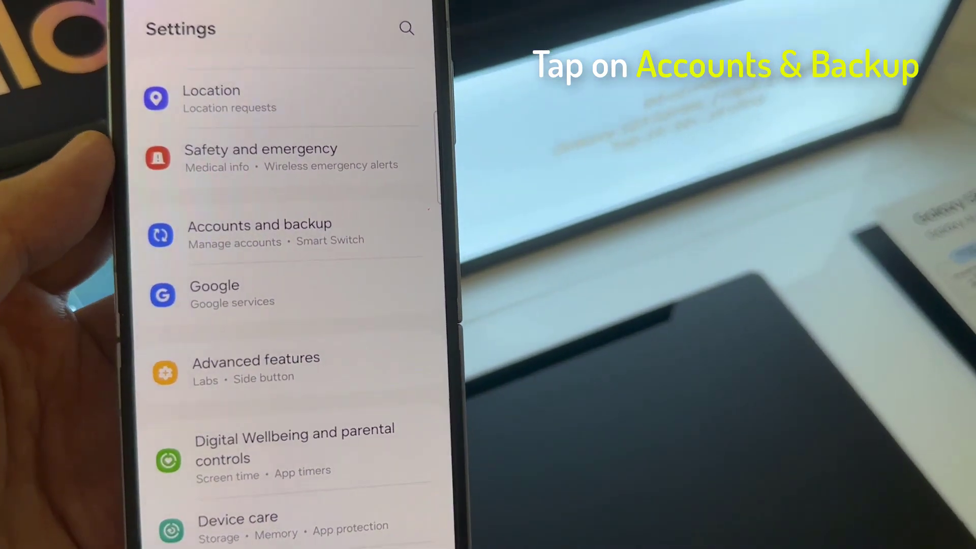
left_click(260, 233)
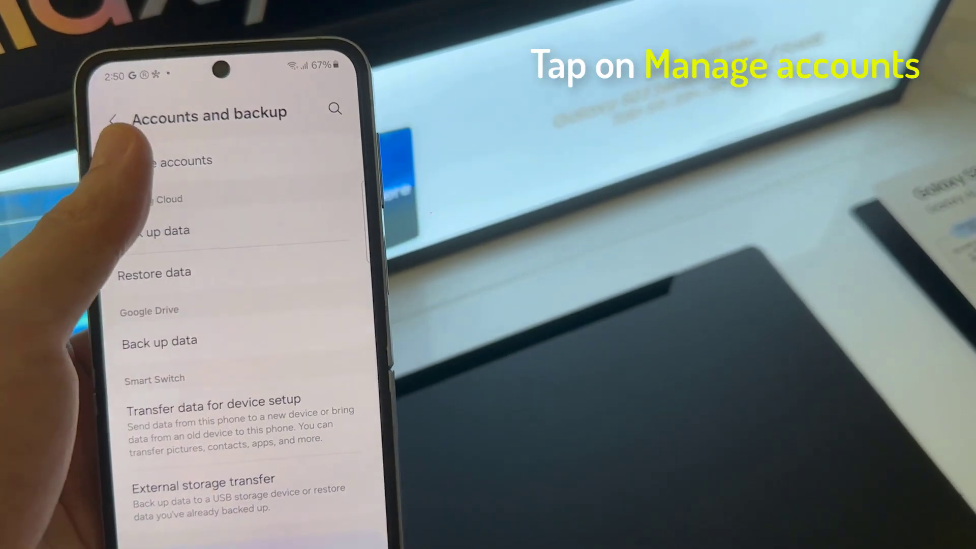
- Go to Manage accounts and start adding a new Google account
left_click(180, 161)
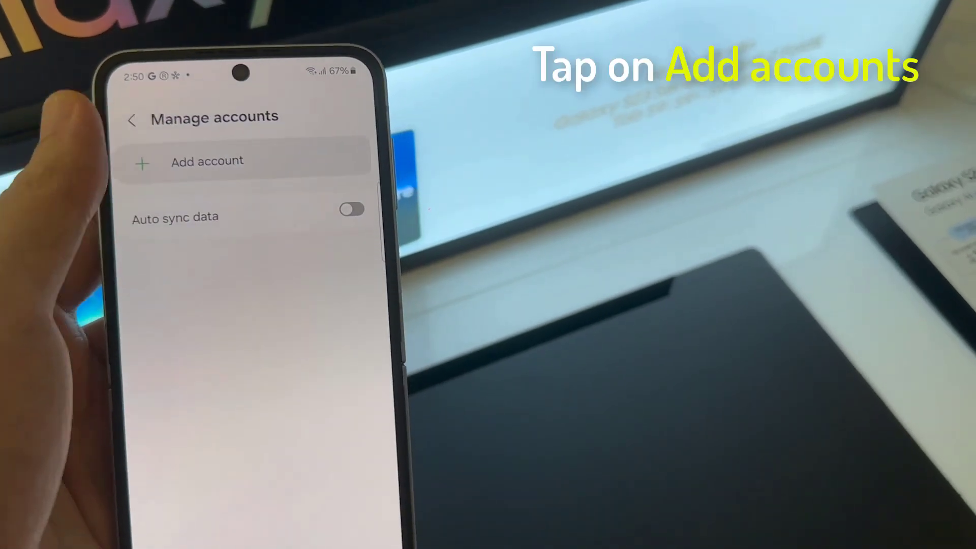
left_click(207, 161)
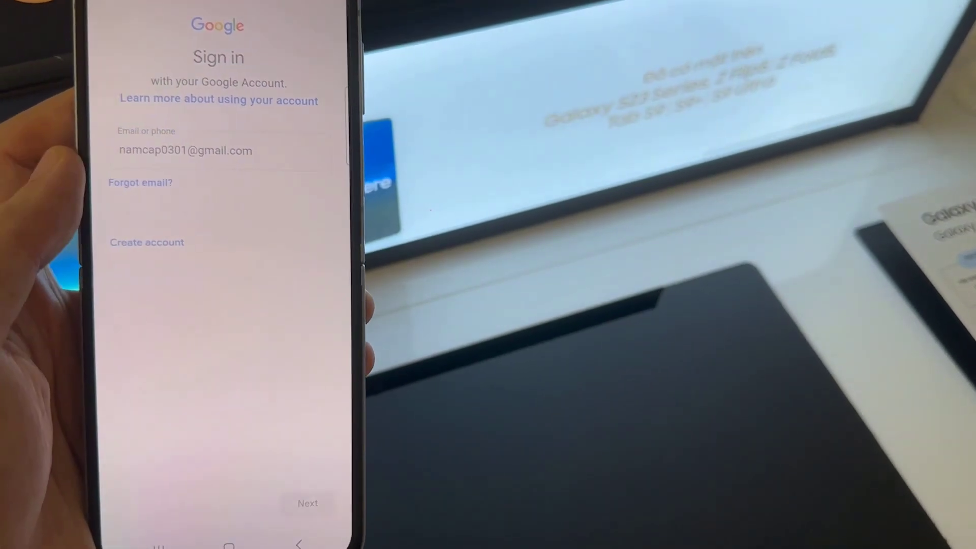
- Submit the Google account email address and password to sign in
left_click(308, 503)
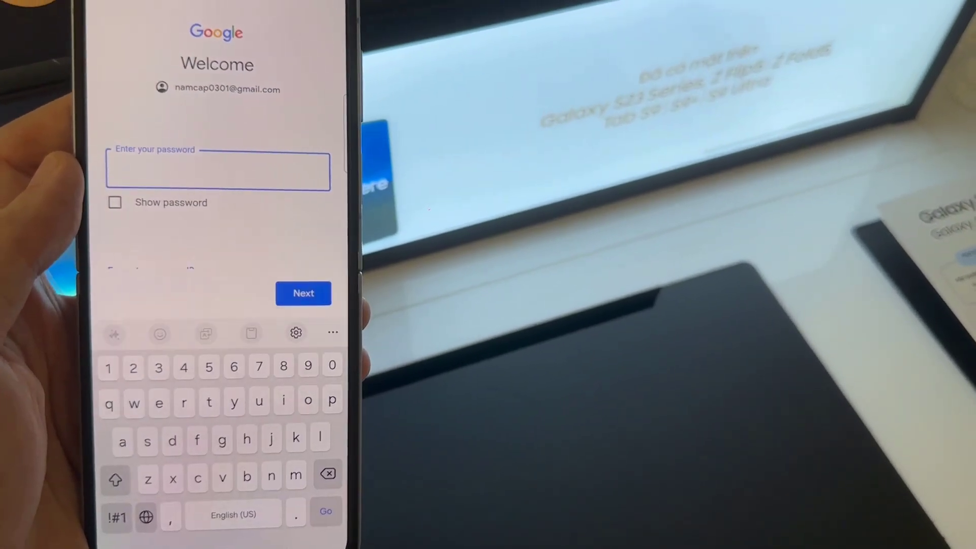
left_click(303, 294)
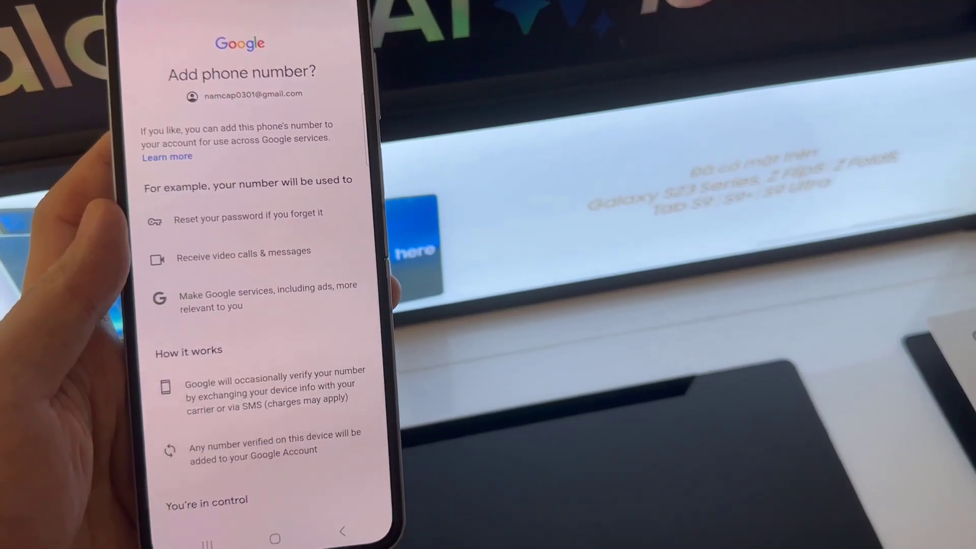
- Get past the phone number offer, agree to Google's terms, and answer the contacts backup prompt
scroll("down", 3)
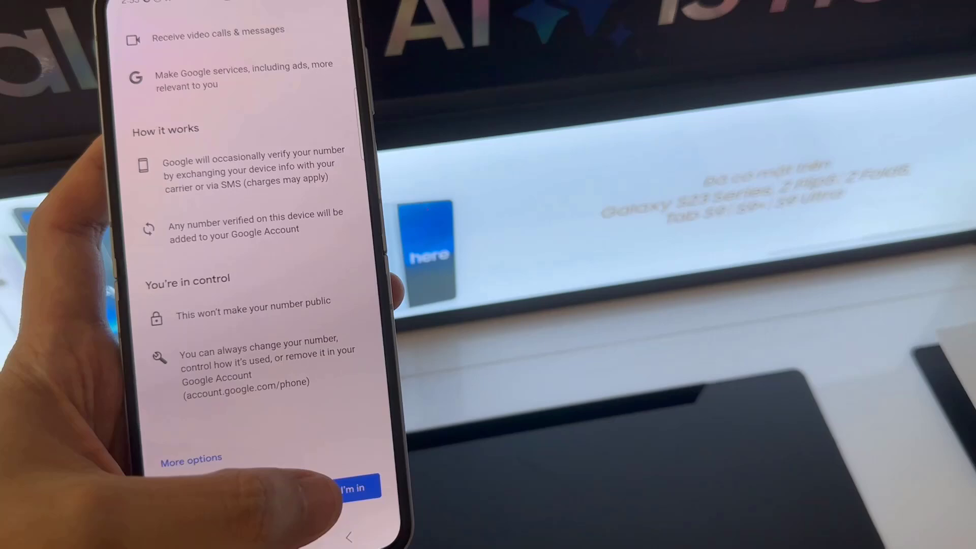
left_click(357, 487)
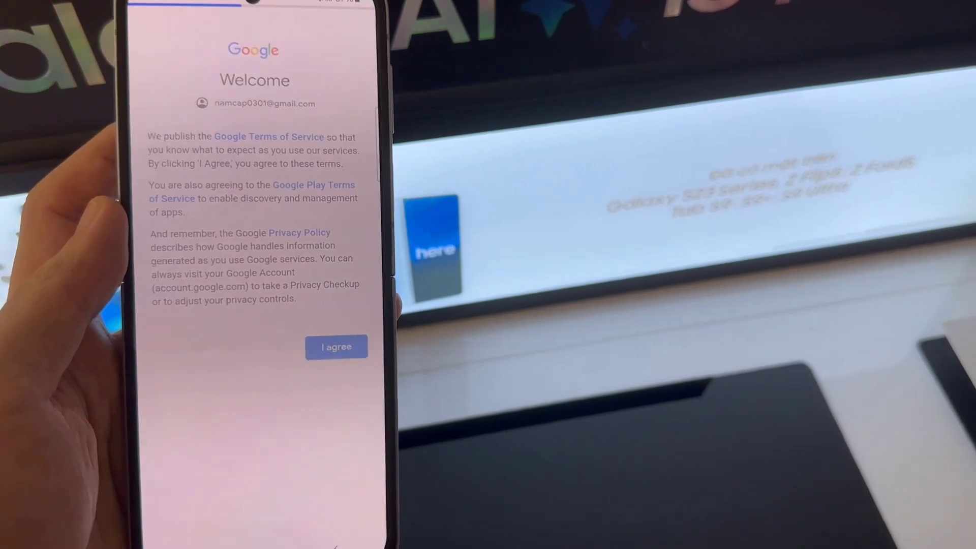
left_click(336, 347)
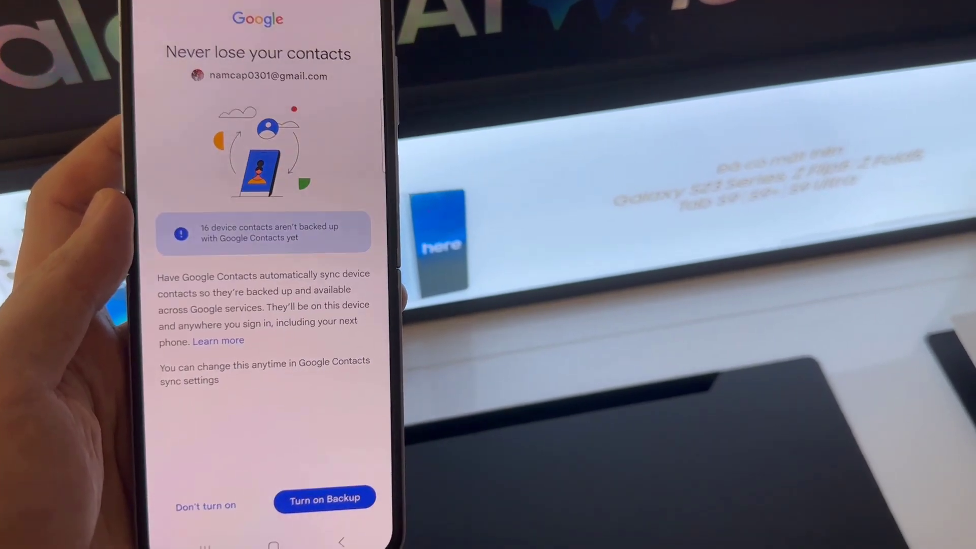
left_click(324, 499)
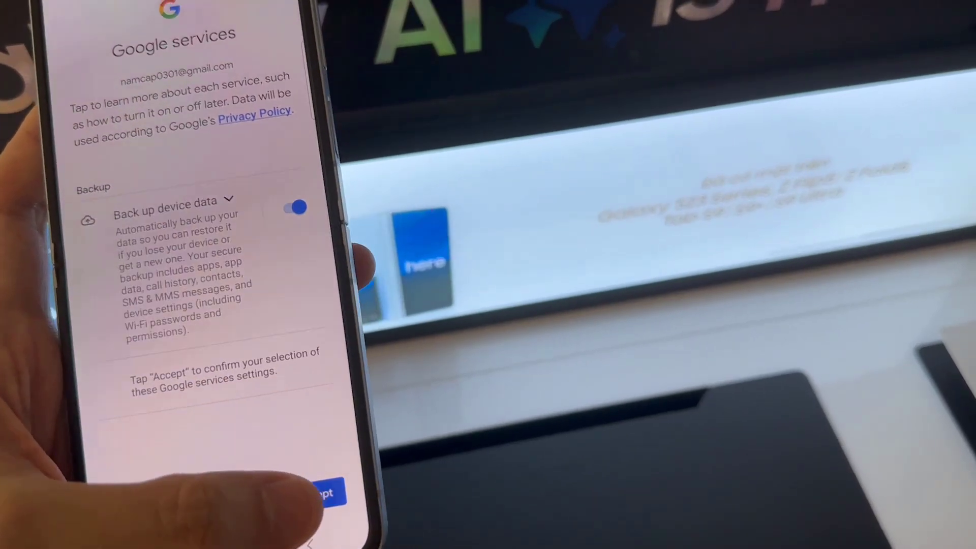
- Accept the Google services settings and dismiss Gmail's New in Gmail introduction
left_click(327, 493)
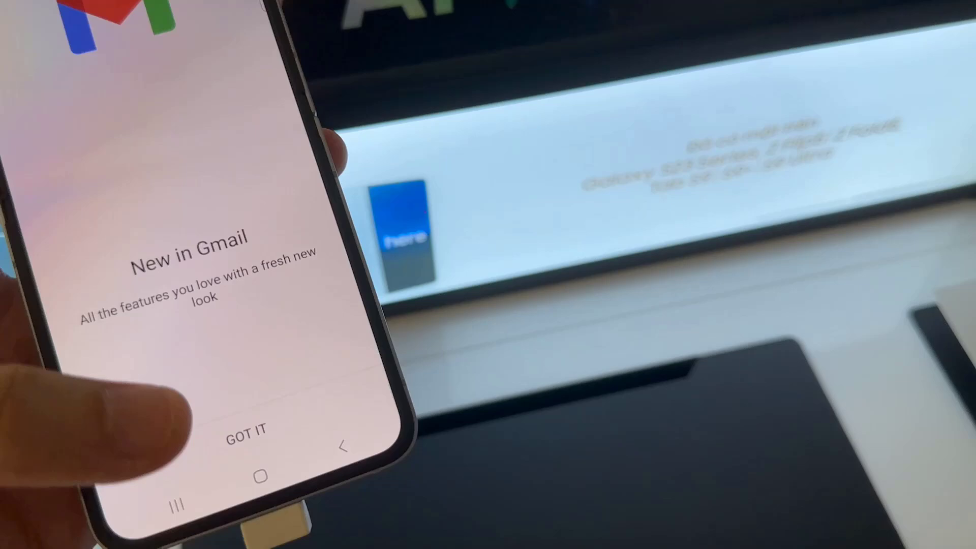
left_click(244, 431)
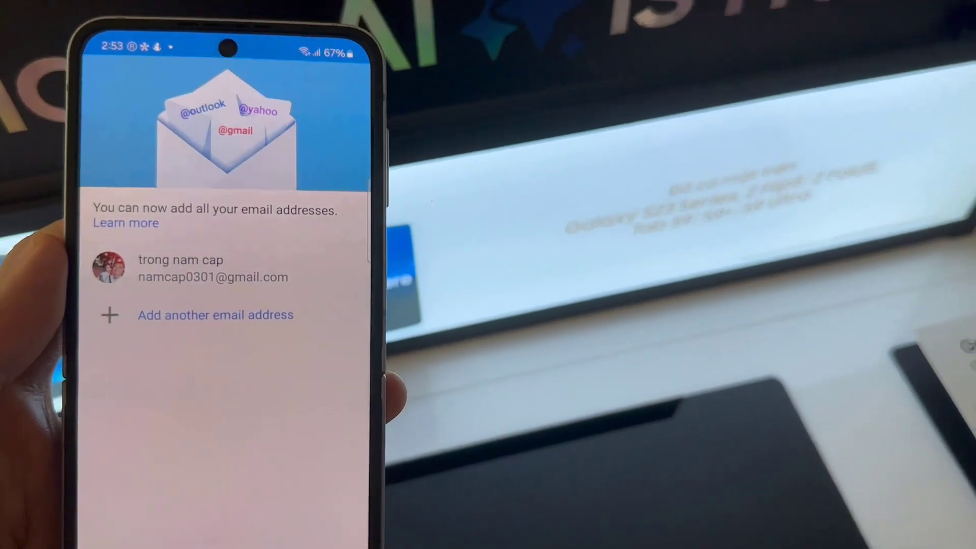